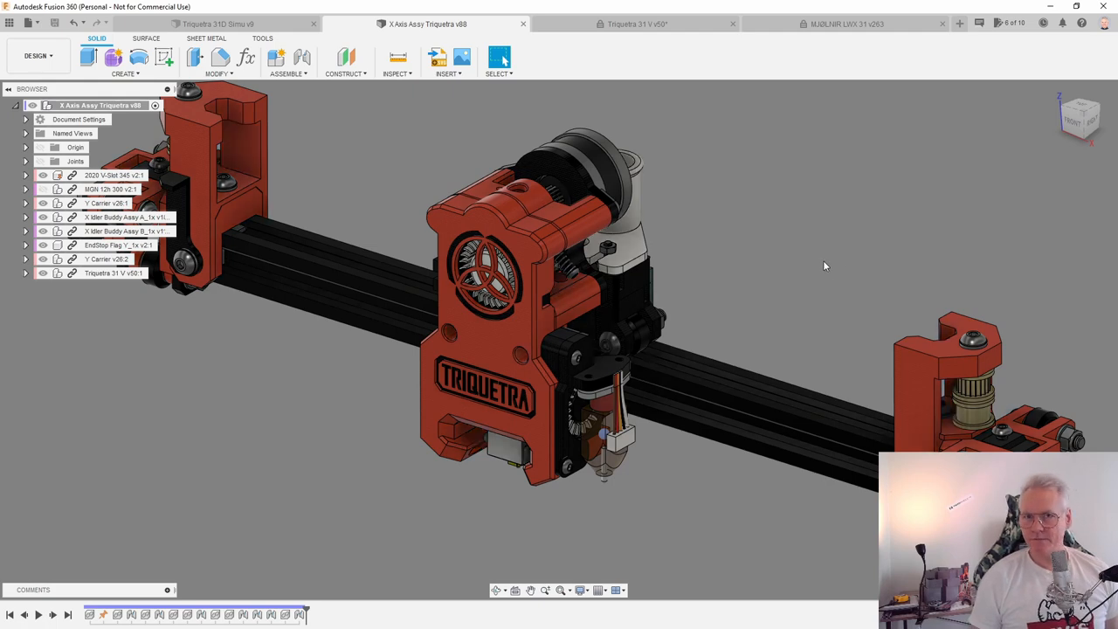
{"action": "mouse_move", "coordinate": [811, 266]}
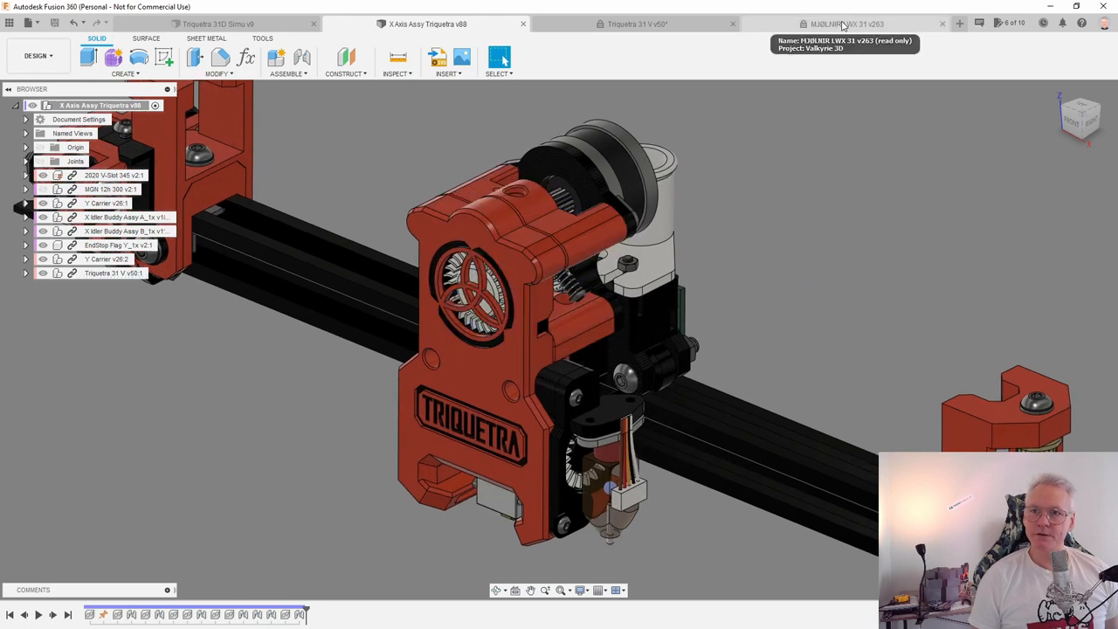
Step: Switch to the standalone Triquetra 31 V extruder head design document
{"action": "left_click", "coordinate": [846, 25]}
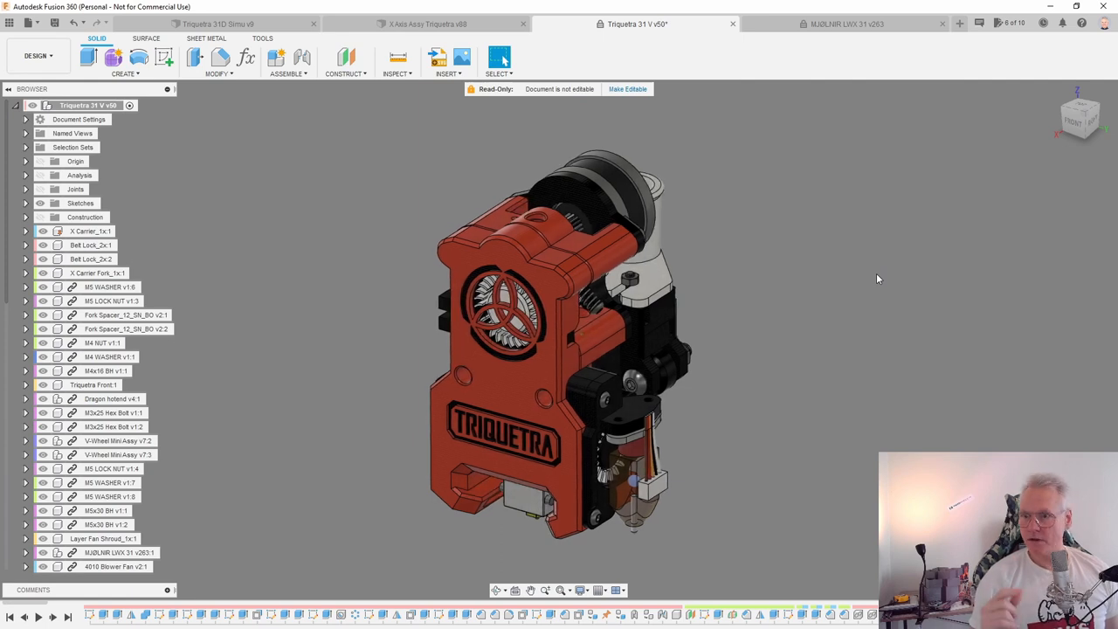
Step: Switch to the Triquetra 31D fan duct simulation design document
{"action": "left_click", "coordinate": [218, 25]}
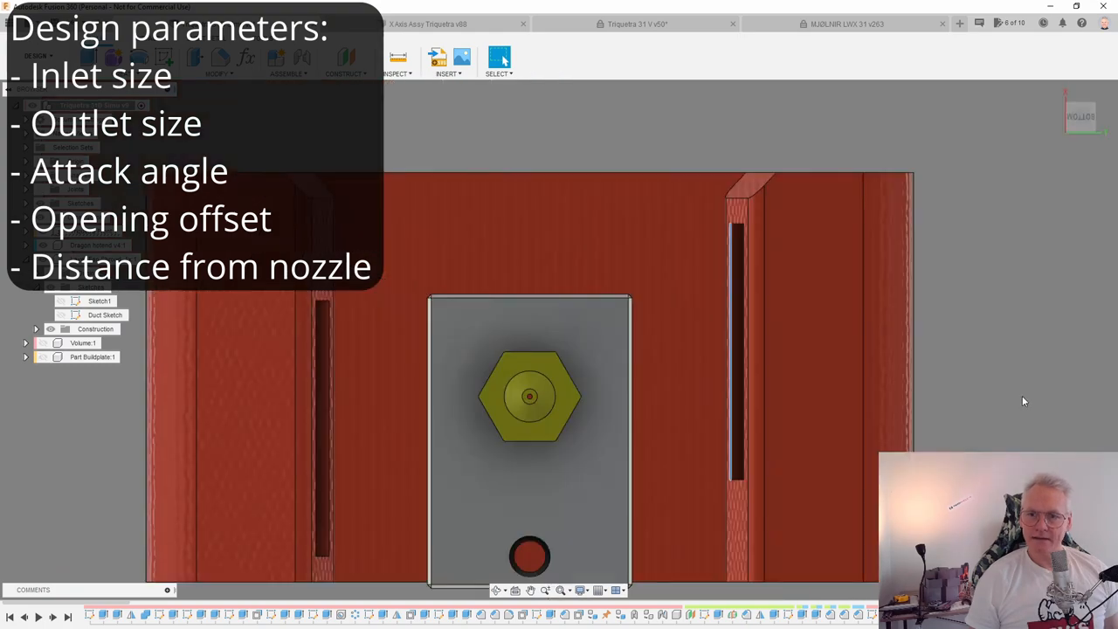
Step: Orbit to the duct's side profile and show the dimensioned Duct Sketch with outlet angle and nozzle distance
{"action": "left_click_drag", "start_coordinate": [528, 399], "coordinate": [790, 370]}
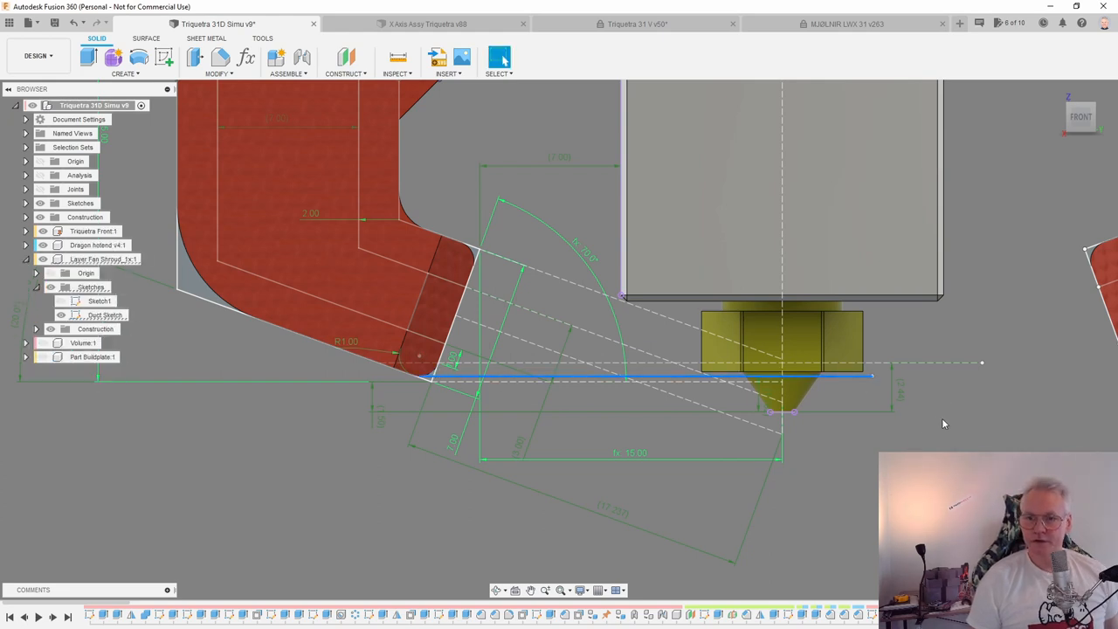
{"action": "left_click", "coordinate": [1079, 115]}
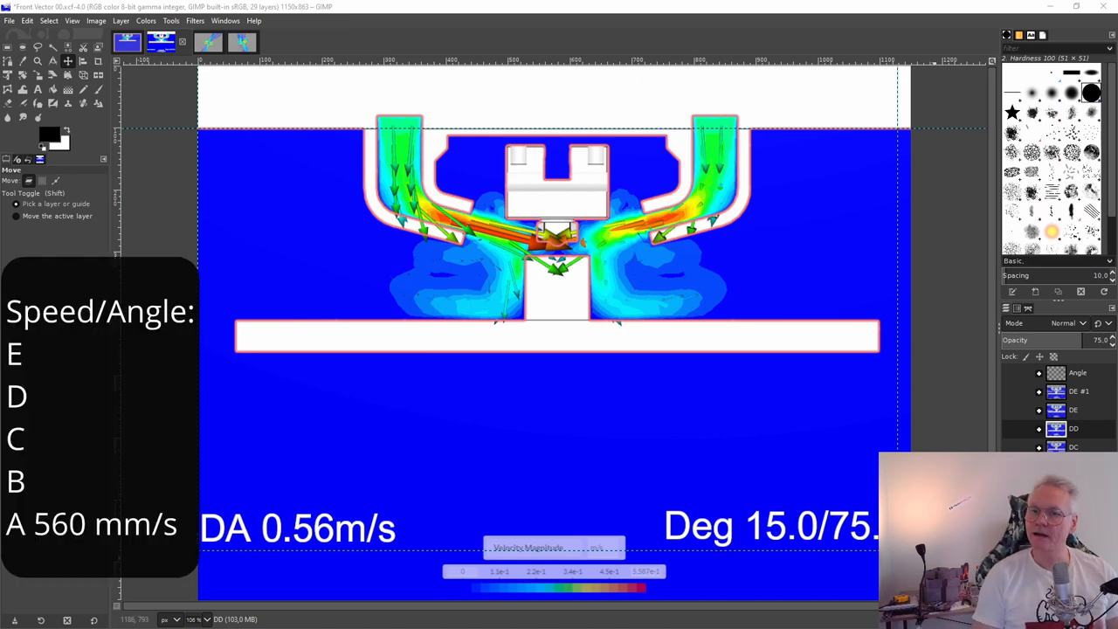
{"action": "mouse_move", "coordinate": [827, 499]}
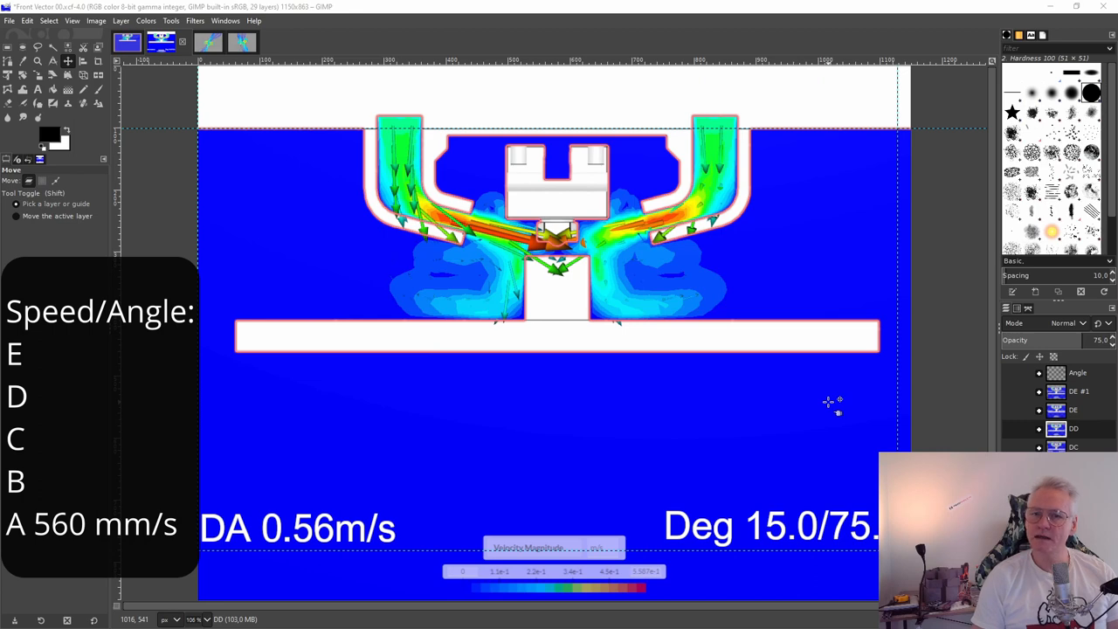
{"action": "mouse_move", "coordinate": [428, 510]}
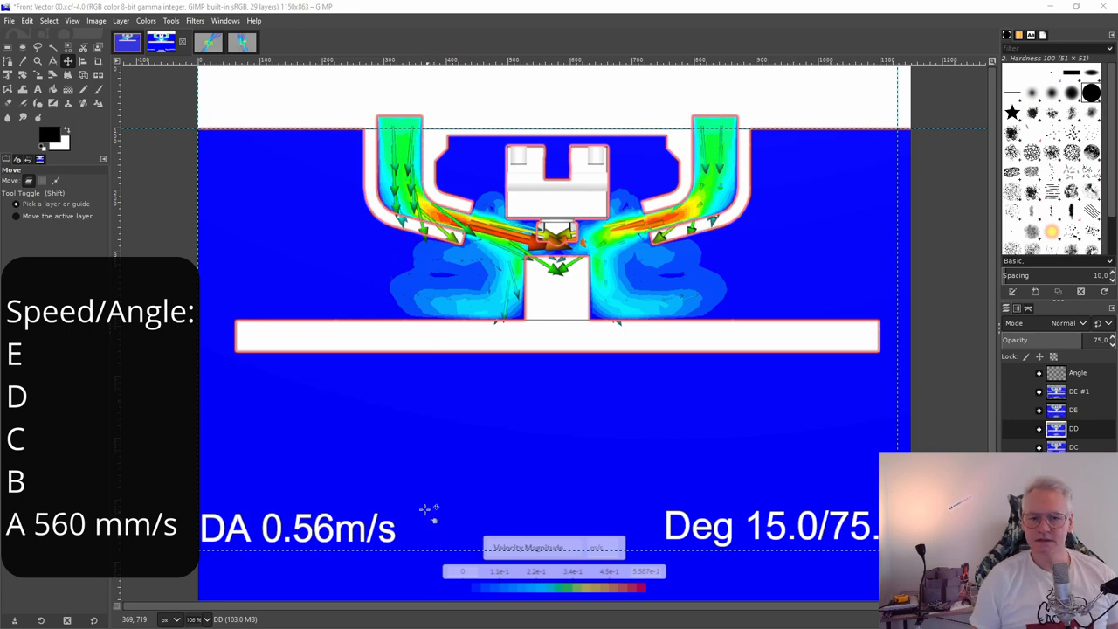
{"action": "mouse_move", "coordinate": [428, 510]}
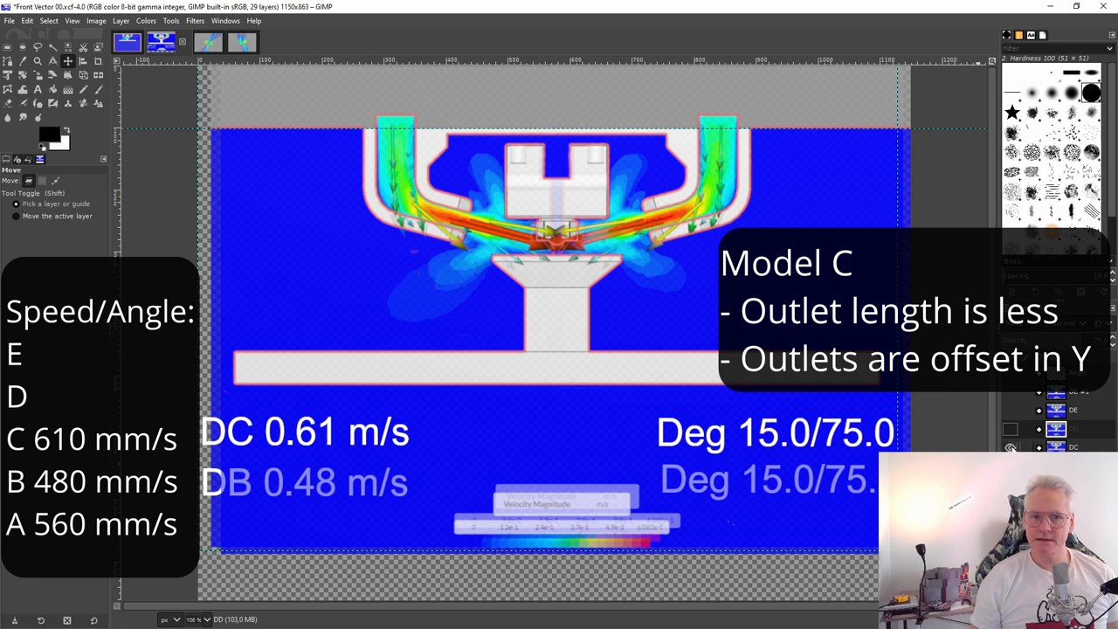
{"action": "mouse_move", "coordinate": [289, 393]}
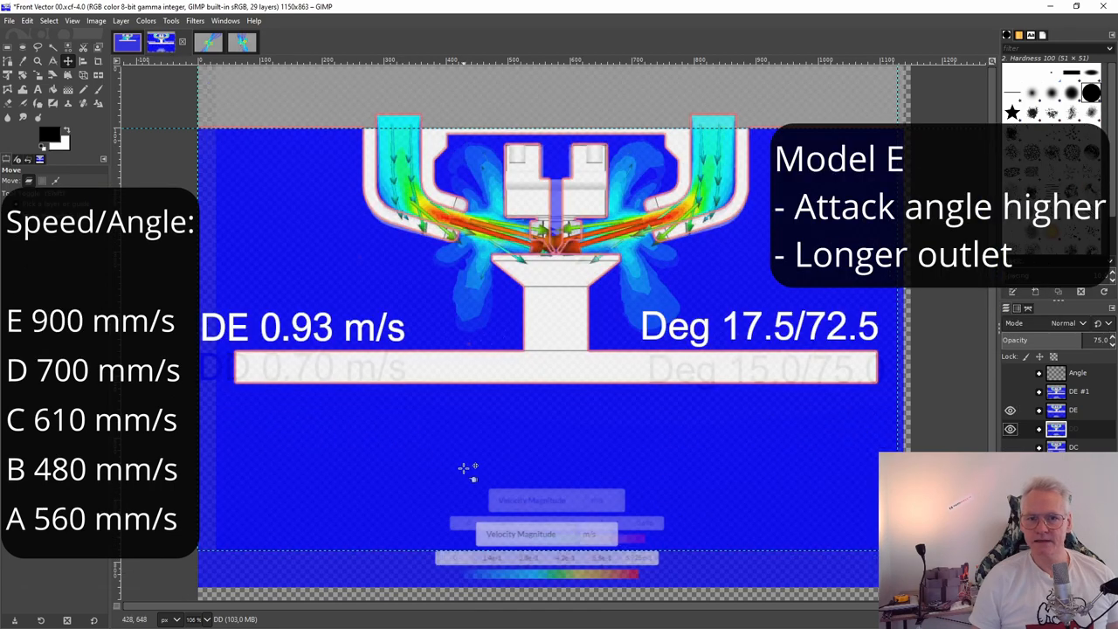
{"action": "mouse_move", "coordinate": [393, 371]}
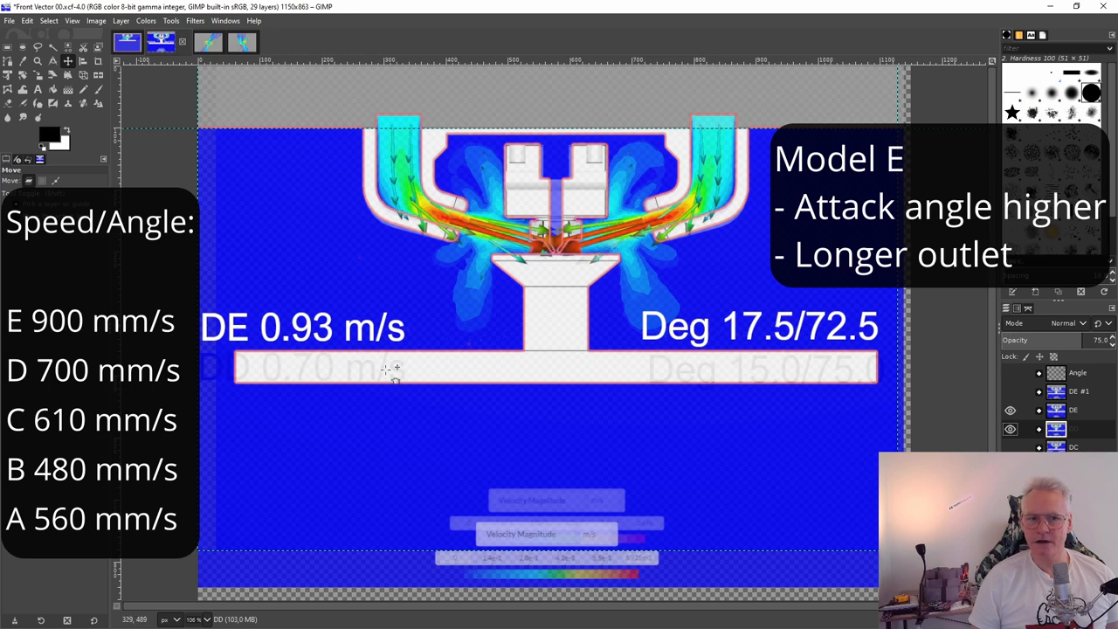
{"action": "mouse_move", "coordinate": [300, 367]}
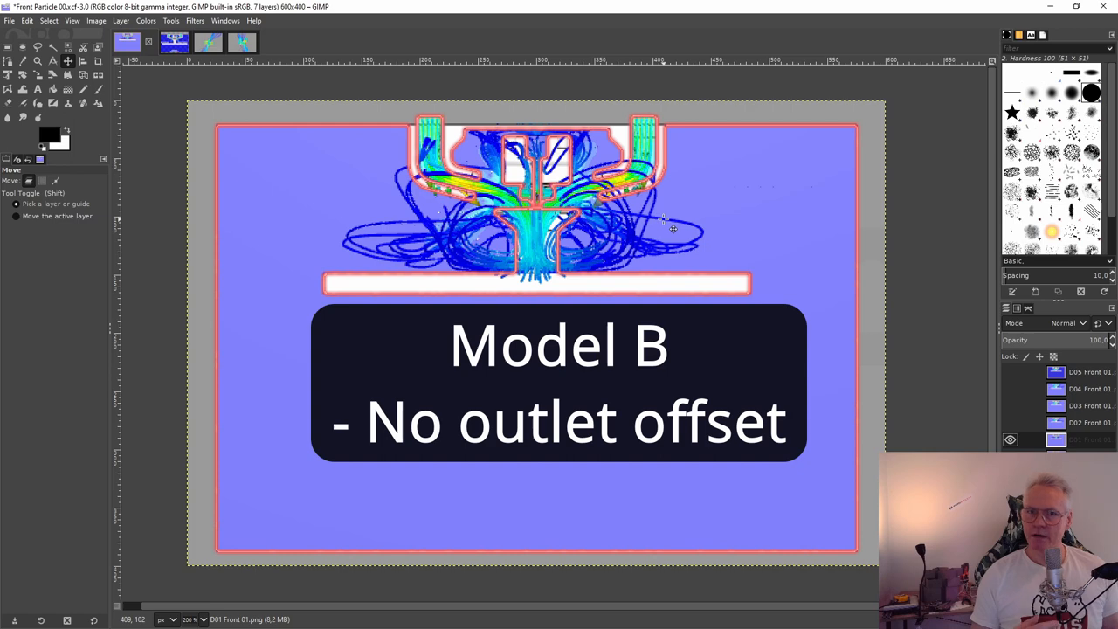
Step: Toggle the Top Particle layers to compare models C to E, then bring up the Iso Particle image
{"action": "left_click", "coordinate": [1009, 423]}
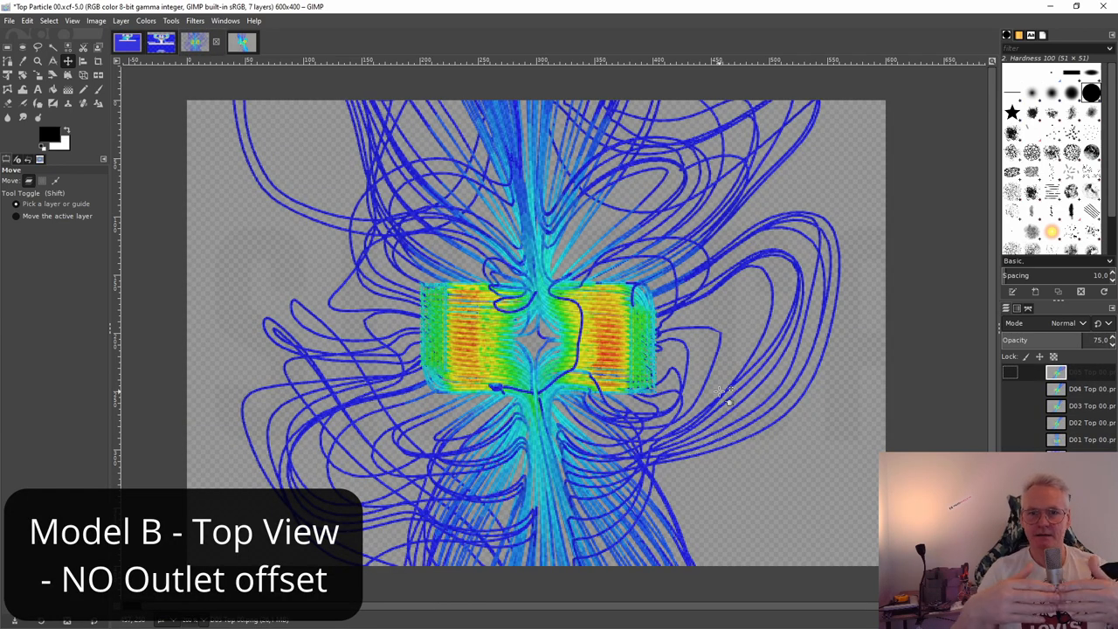
{"action": "left_click", "coordinate": [1009, 440]}
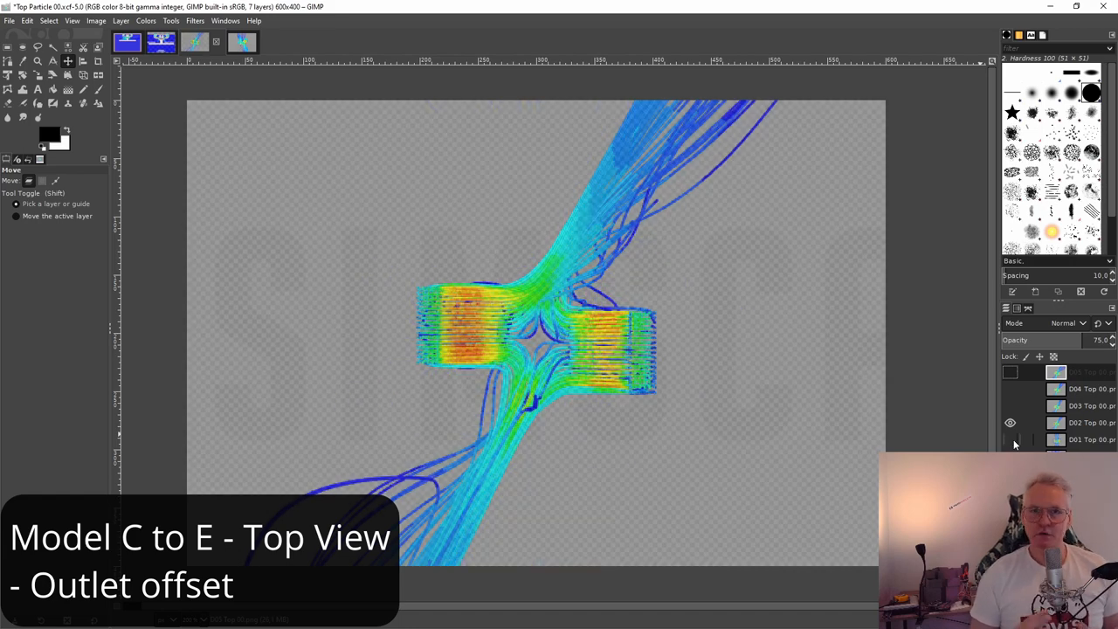
{"action": "left_click", "coordinate": [1010, 423]}
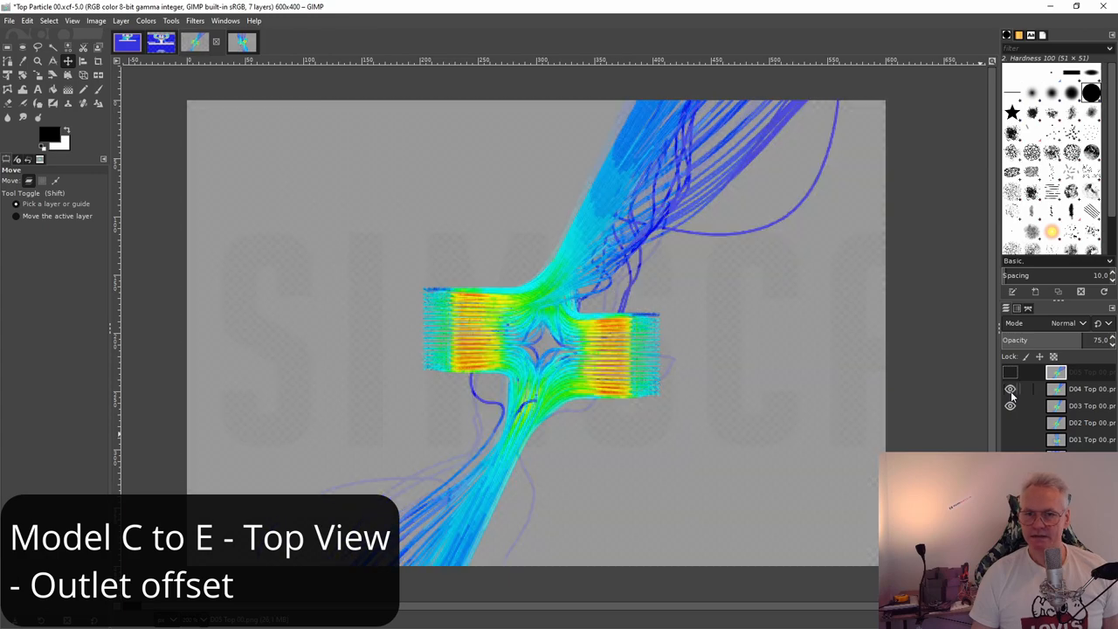
{"action": "left_click", "coordinate": [1010, 374]}
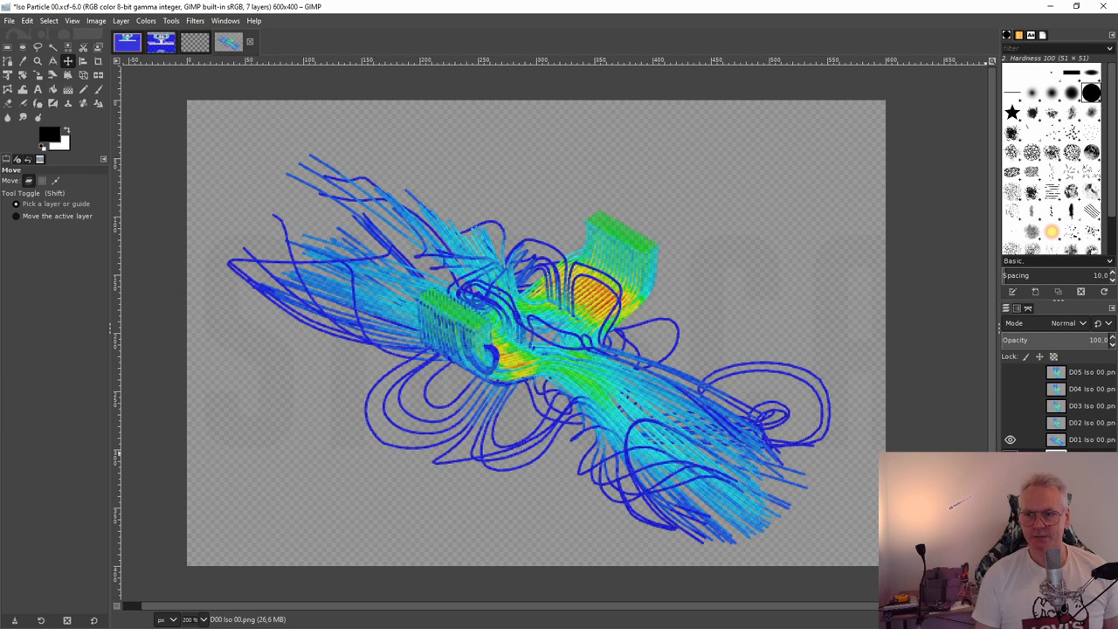
Step: Toggle the Iso Particle layers to show different models' isometric particle traces
{"action": "left_click", "coordinate": [1010, 423]}
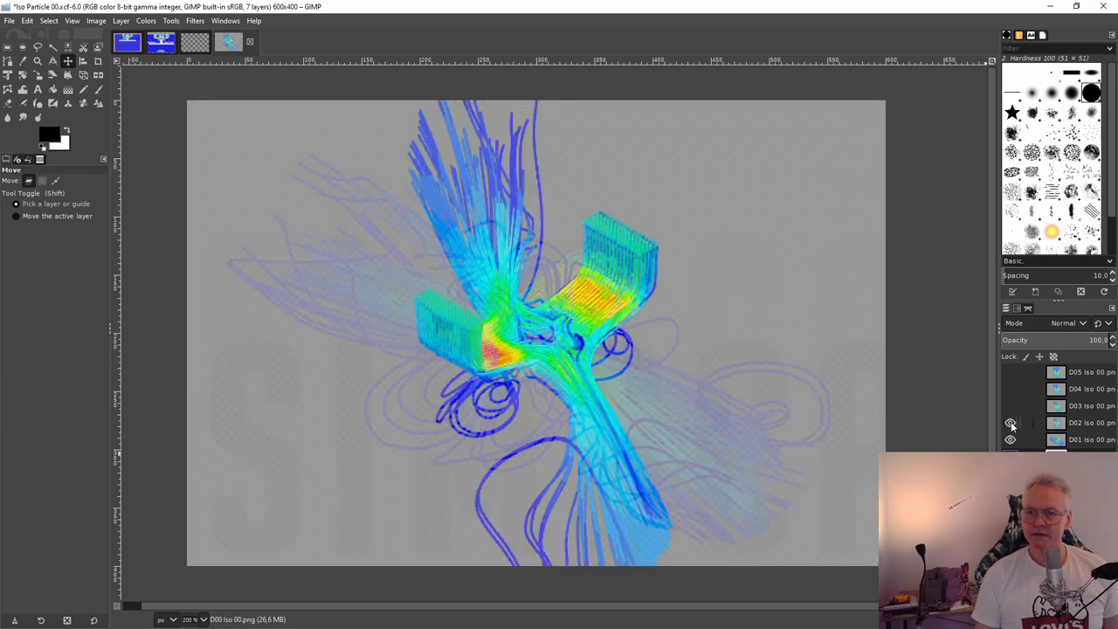
{"action": "left_click", "coordinate": [1010, 422]}
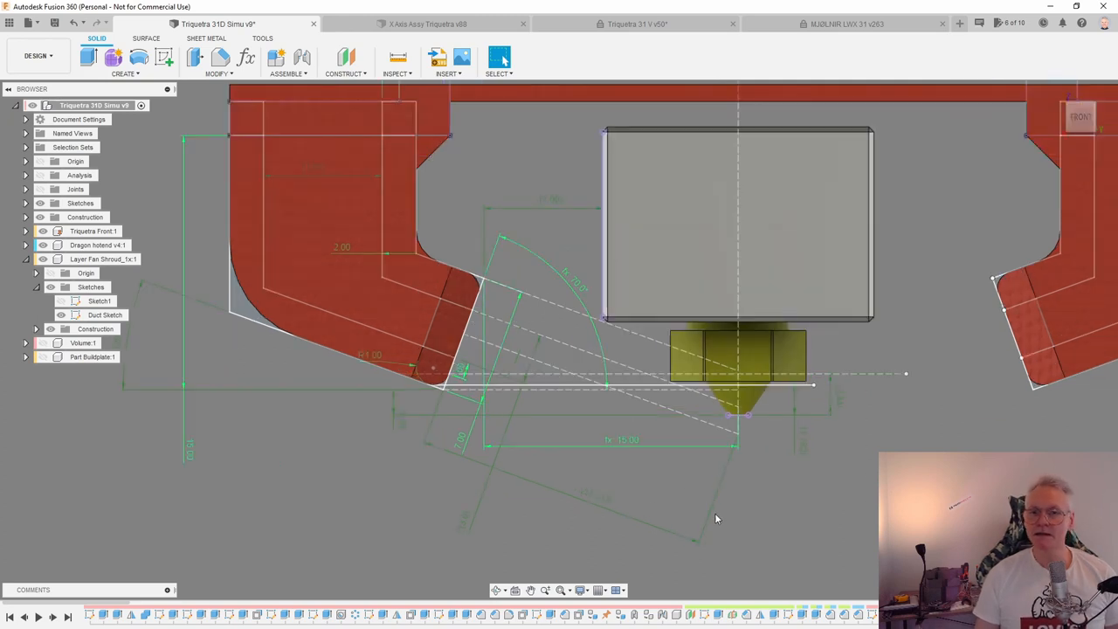
{"action": "mouse_move", "coordinate": [702, 510]}
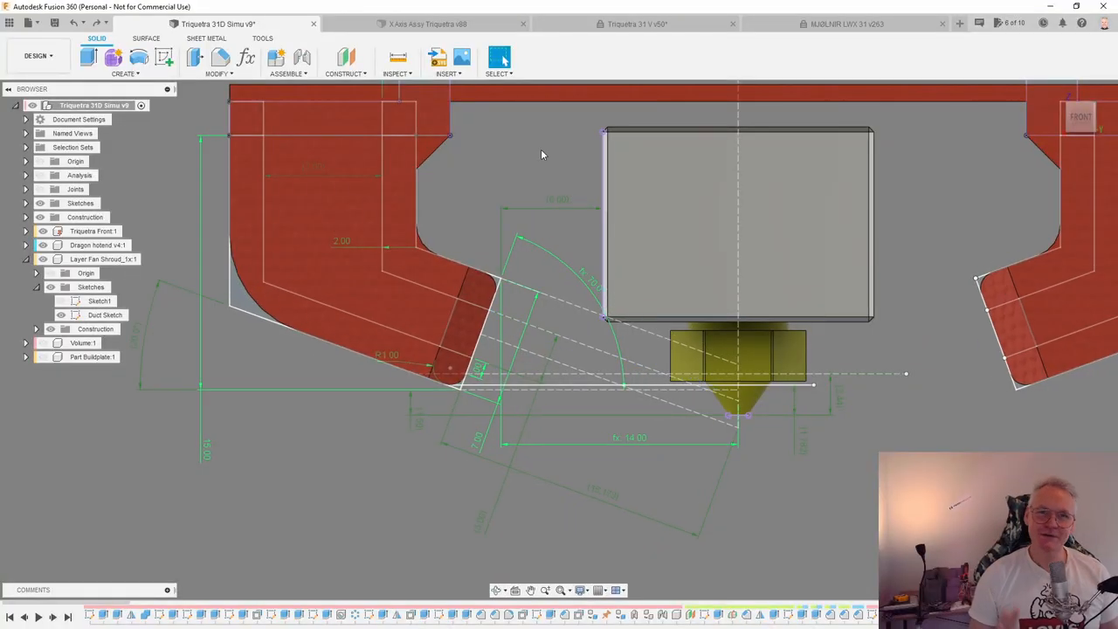
{"action": "mouse_move", "coordinate": [567, 160]}
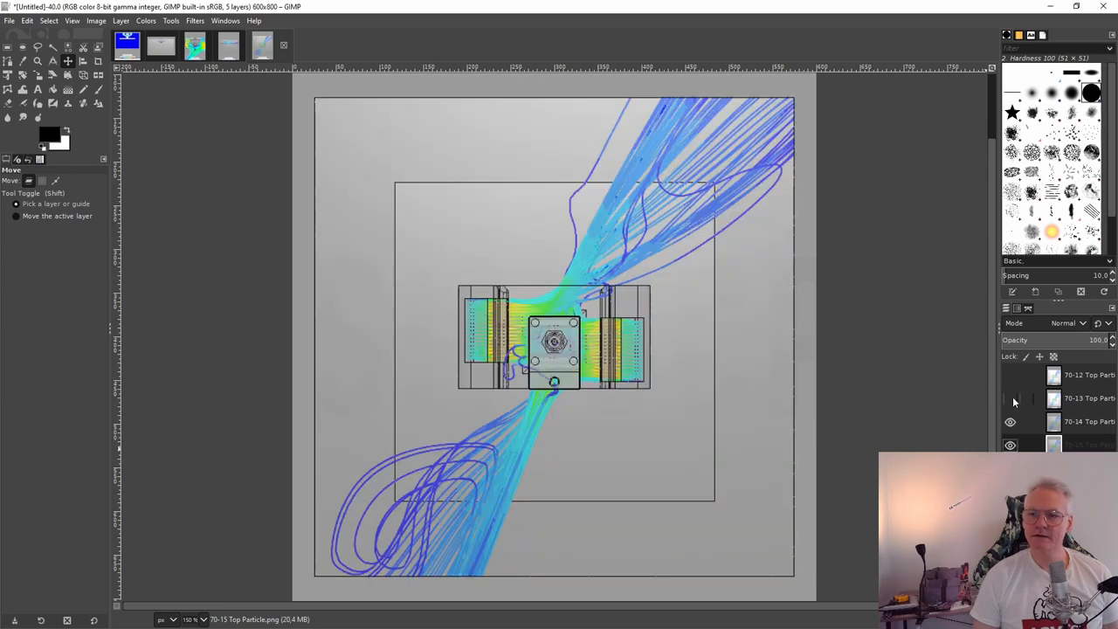
Step: Toggle the Top Particle layers to show different variants' traces over the duct outline
{"action": "left_click", "coordinate": [1010, 398]}
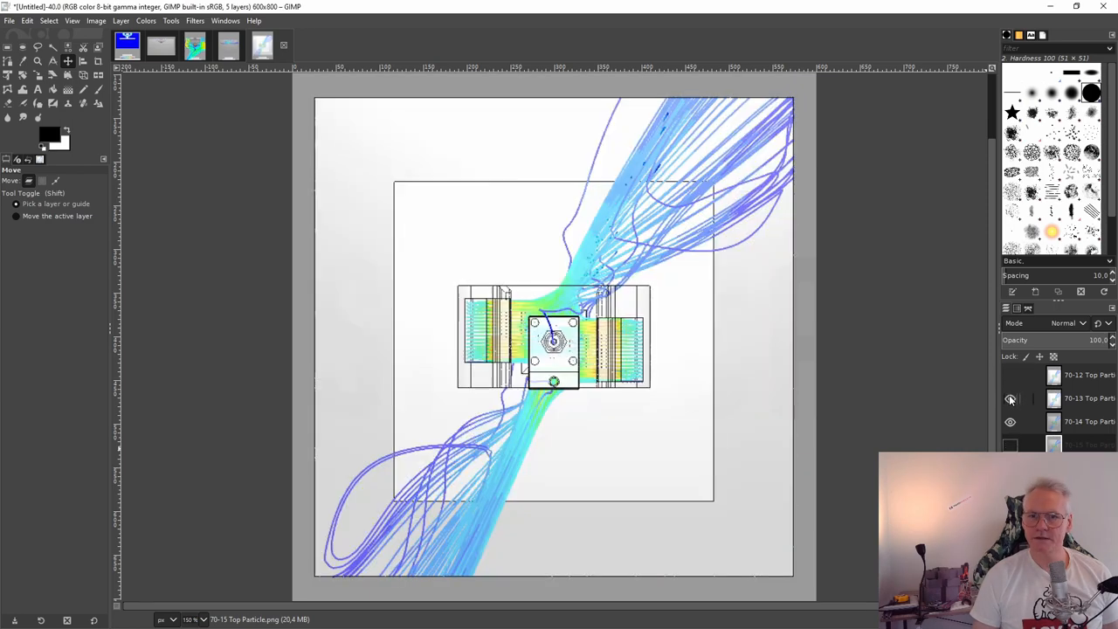
{"action": "left_click", "coordinate": [1010, 375]}
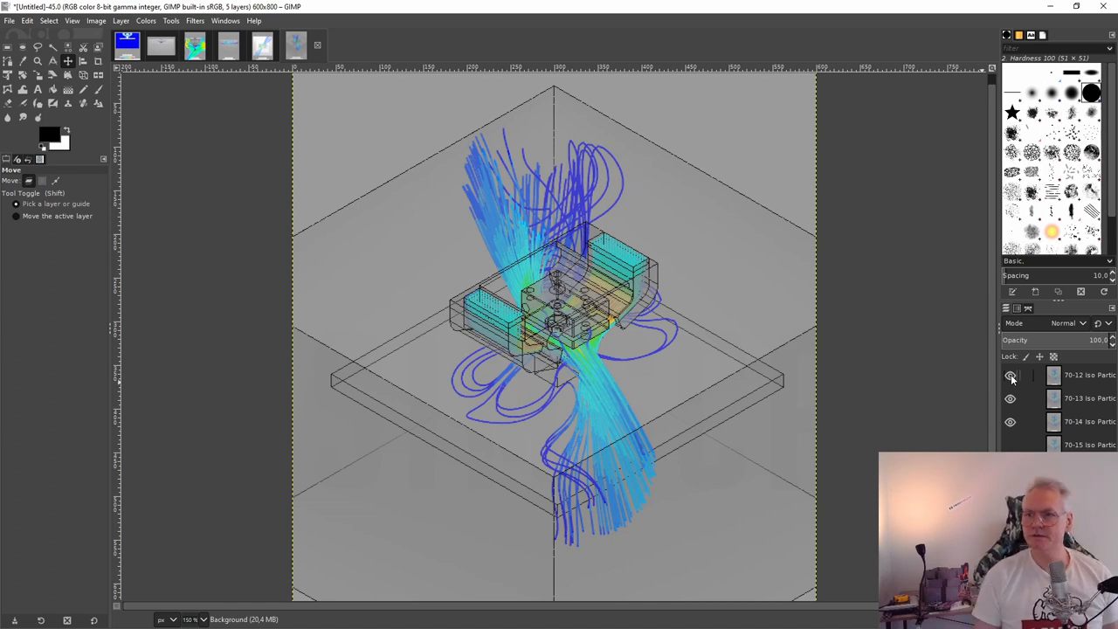
Step: Toggle the Iso Particle layers to show different variants' traces over the duct wireframe
{"action": "left_click", "coordinate": [1009, 374]}
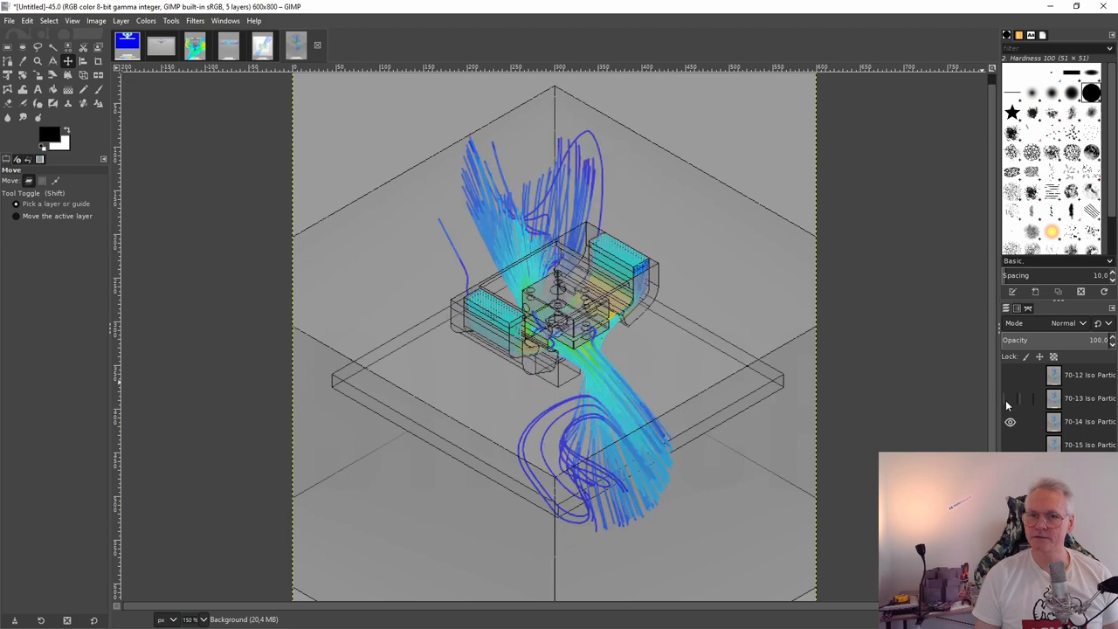
{"action": "left_click", "coordinate": [1010, 398]}
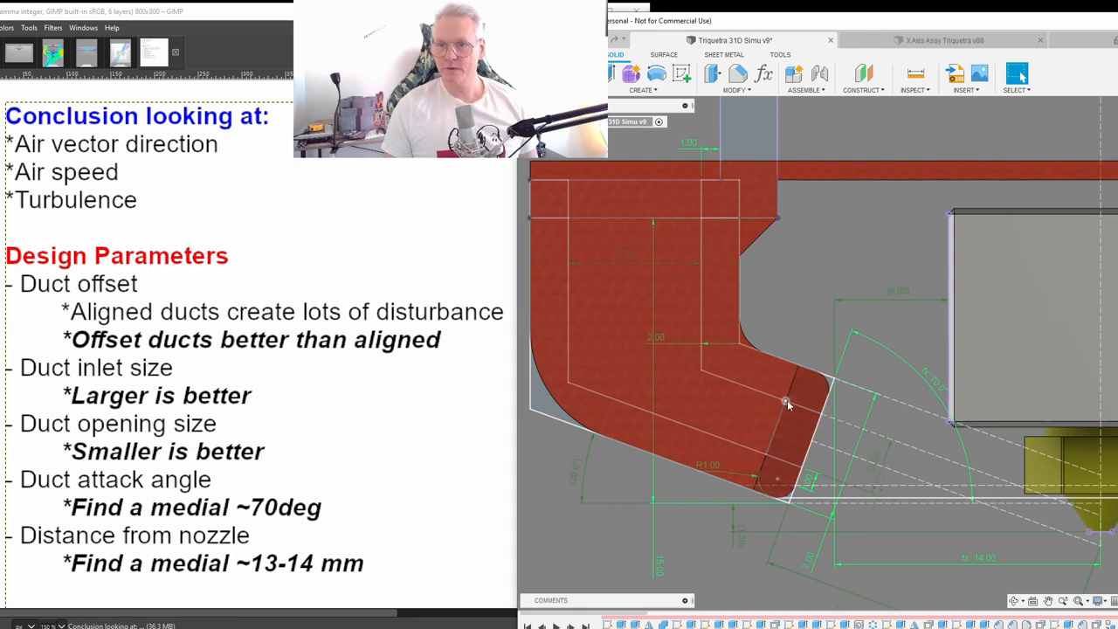
{"action": "mouse_move", "coordinate": [765, 458]}
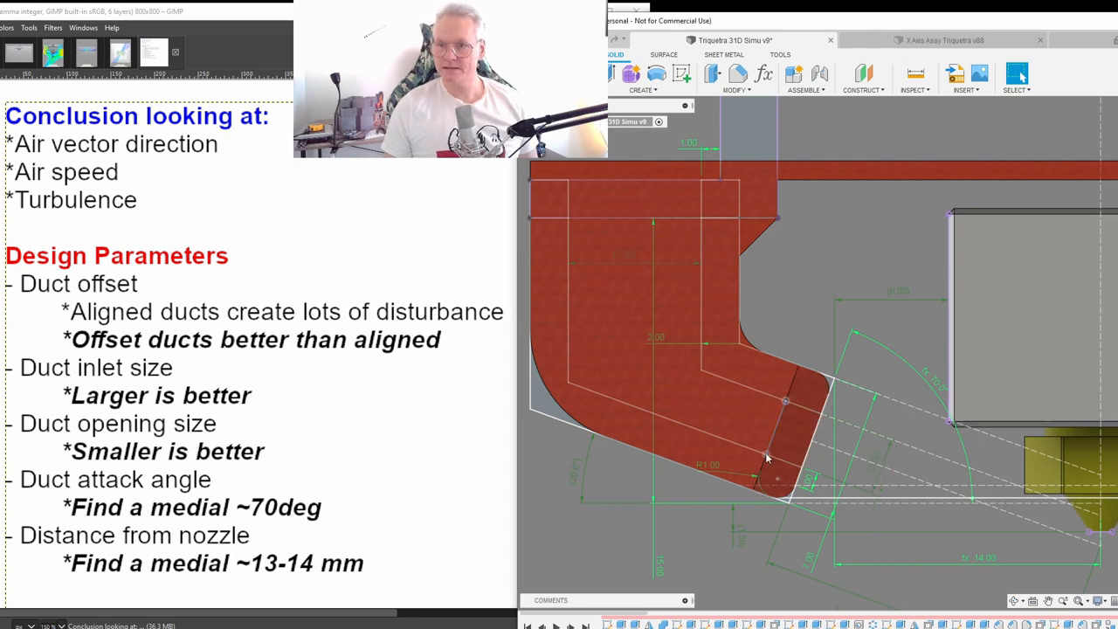